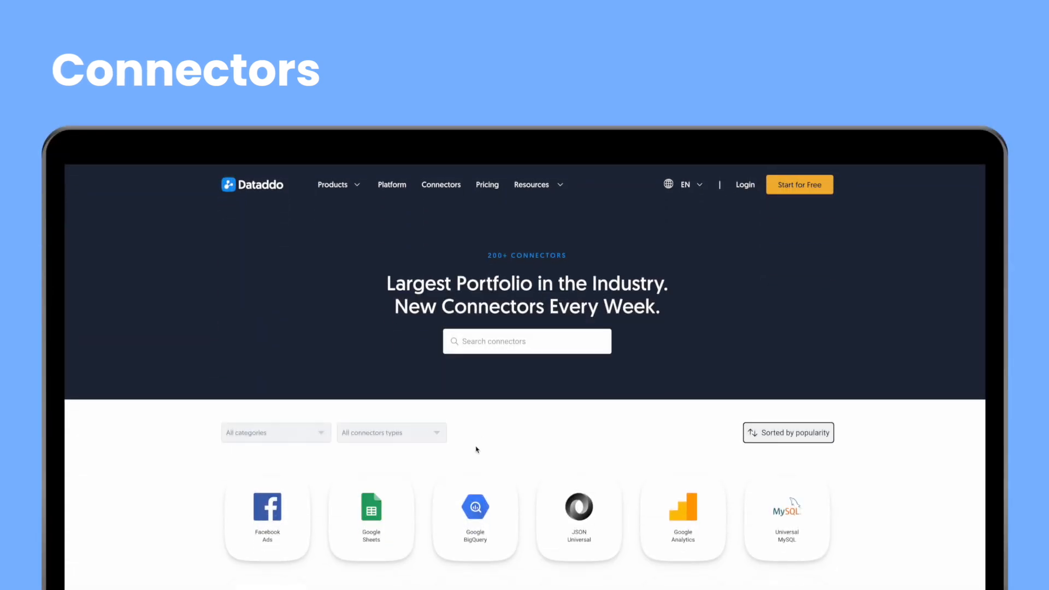
pyautogui.moveTo(267, 506)
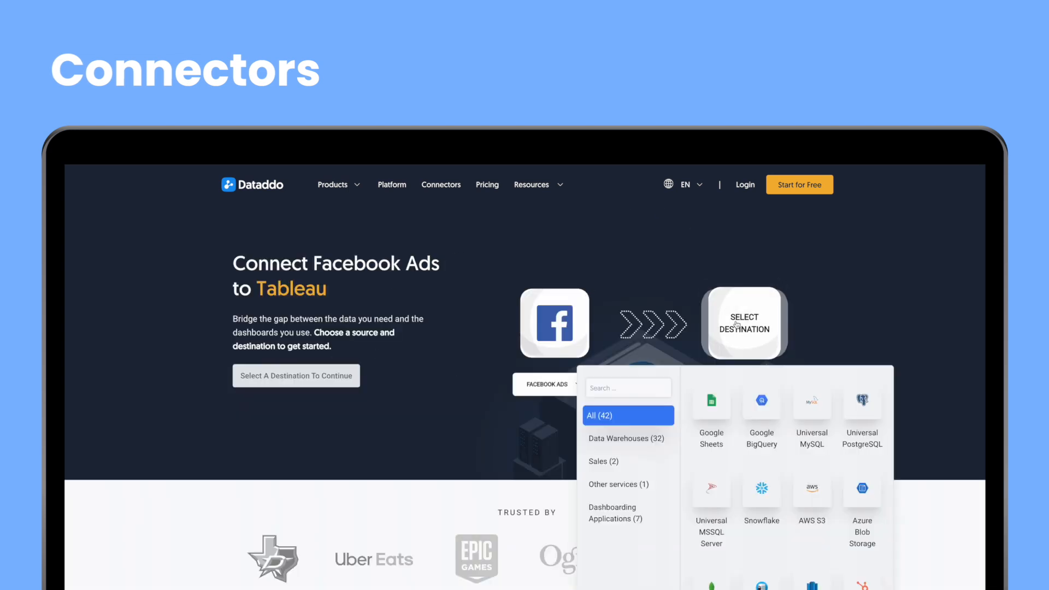
# Step: Pick Google Sheets as destination, return to the full connectors catalog and browse its services
pyautogui.click(712, 407)
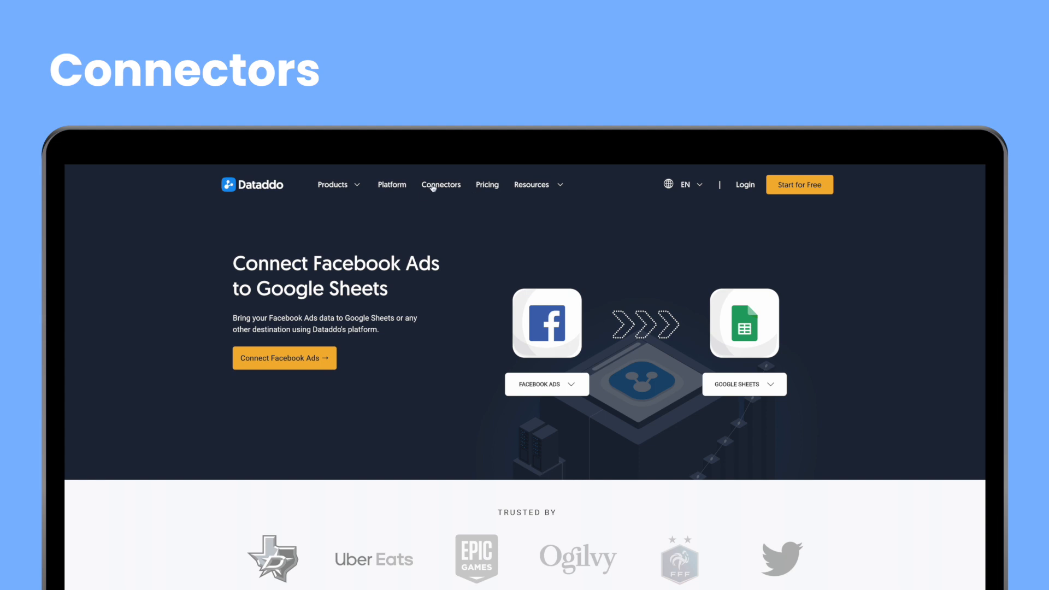
pyautogui.click(441, 185)
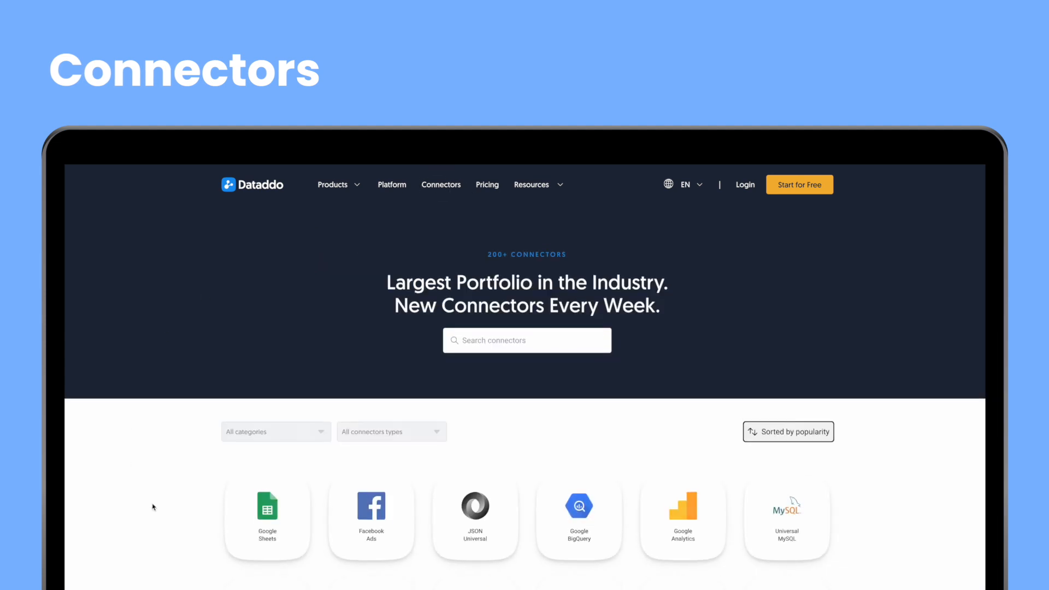
pyautogui.scroll(-3)
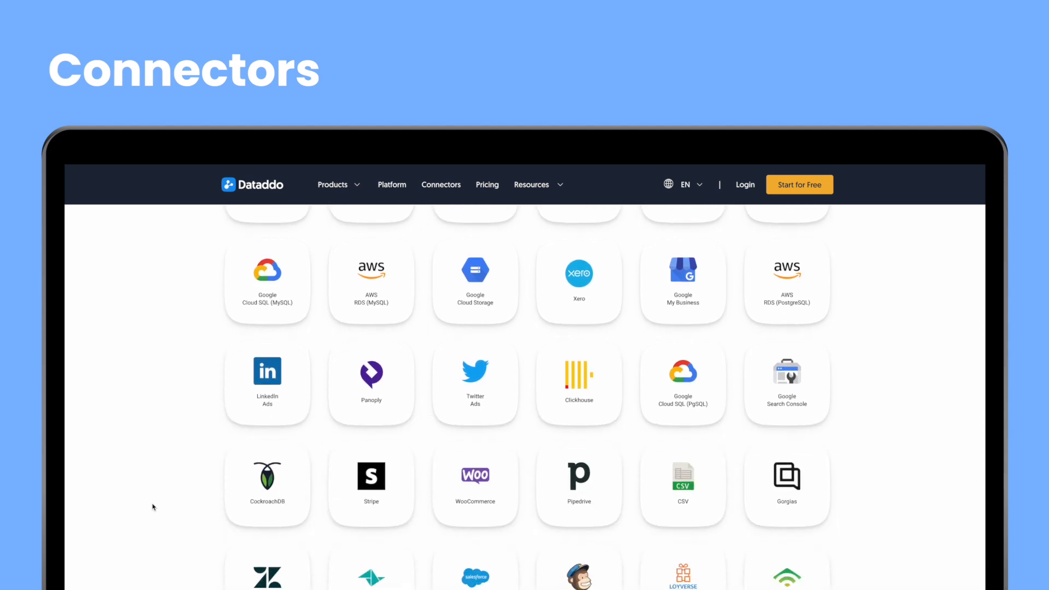
pyautogui.scroll(-3)
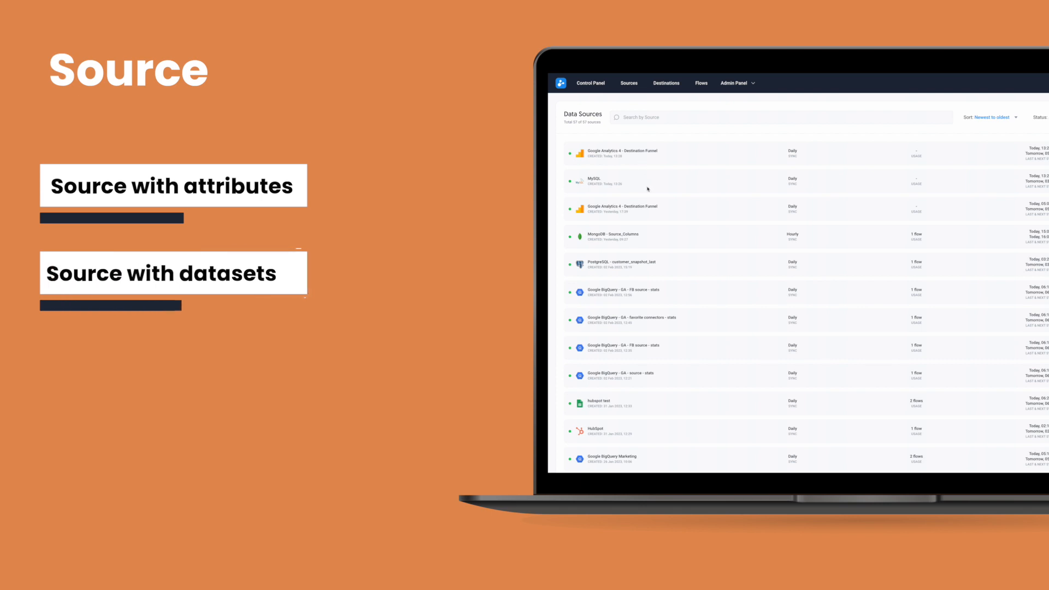
pyautogui.moveTo(668, 297)
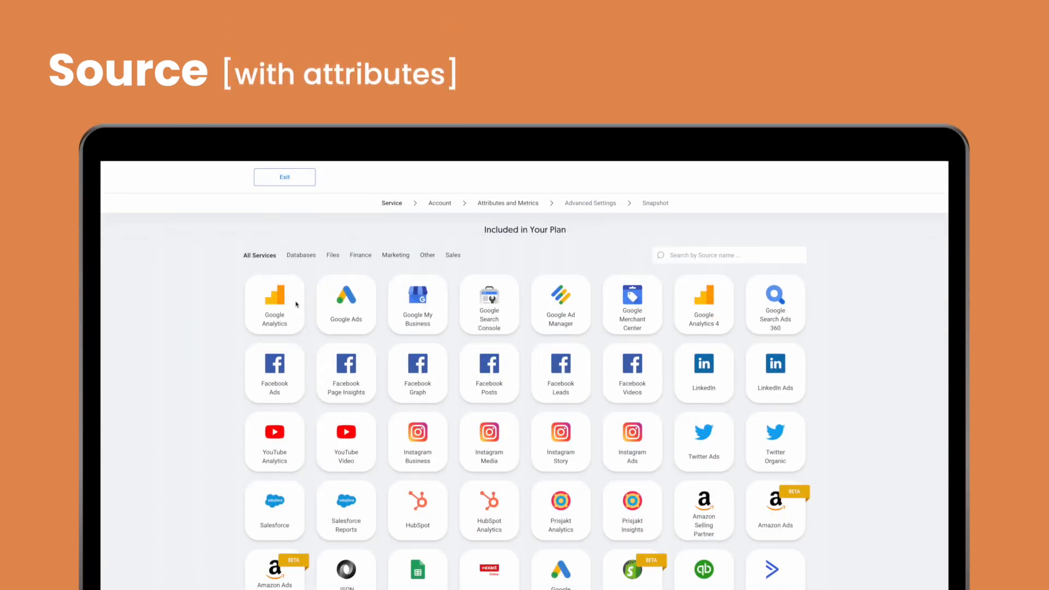
# Step: Select Google Analytics as the source service and advance to the Attributes and Metrics step
pyautogui.click(273, 305)
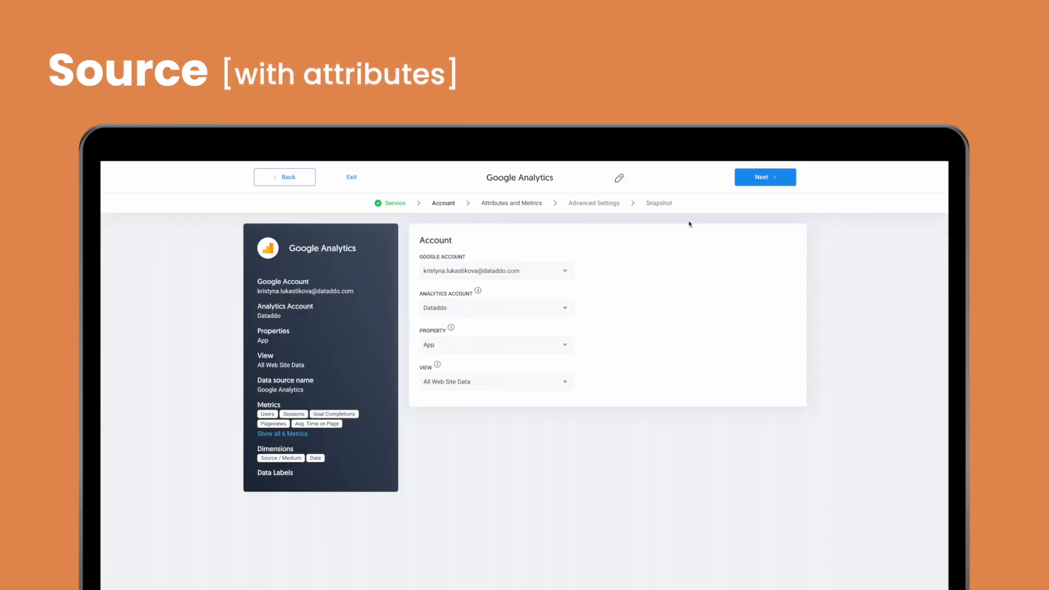
pyautogui.click(764, 178)
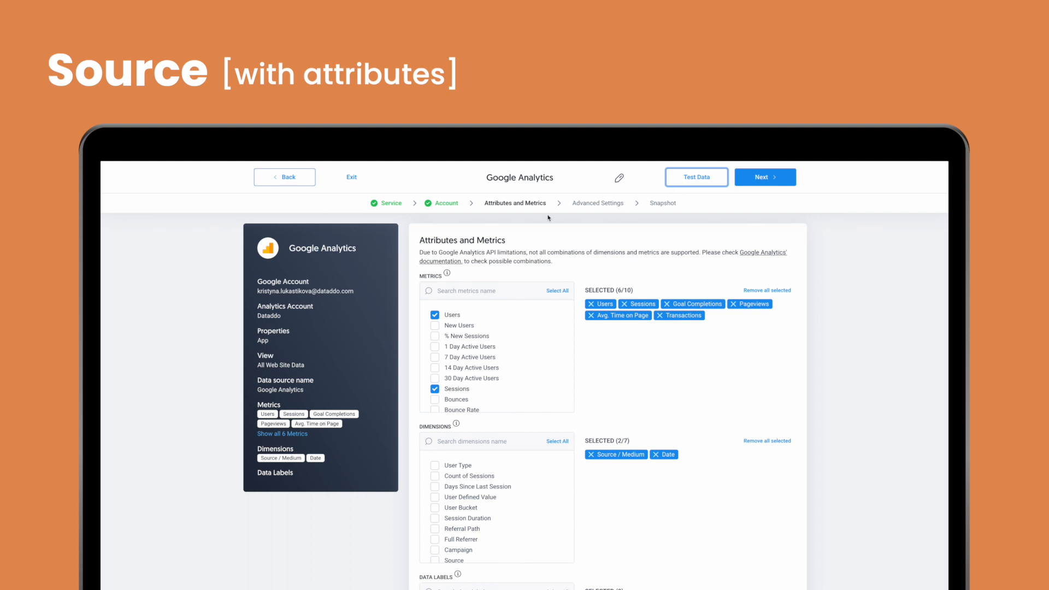
pyautogui.moveTo(586, 199)
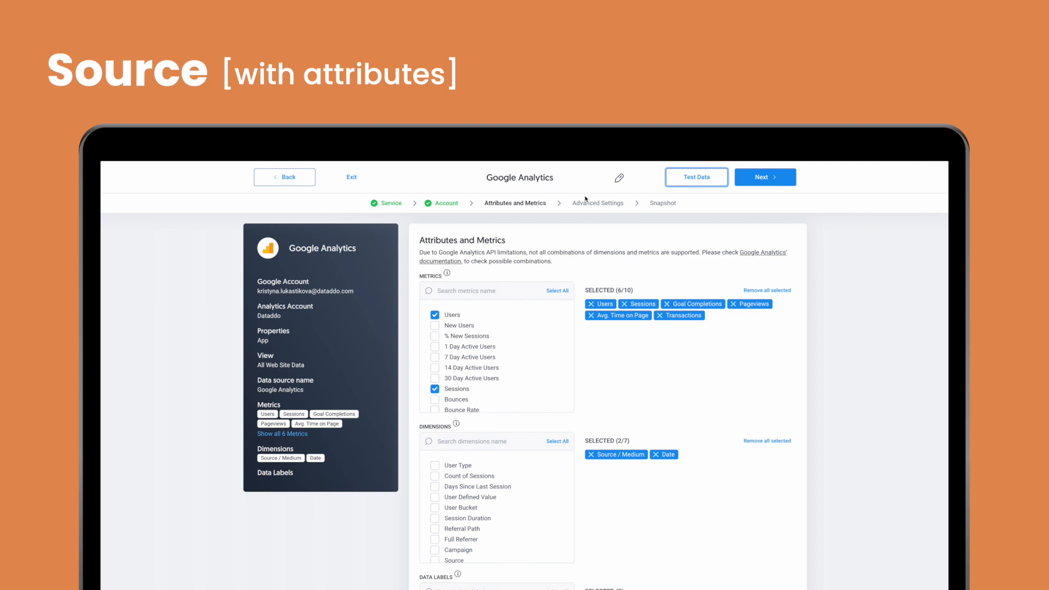
pyautogui.moveTo(473, 195)
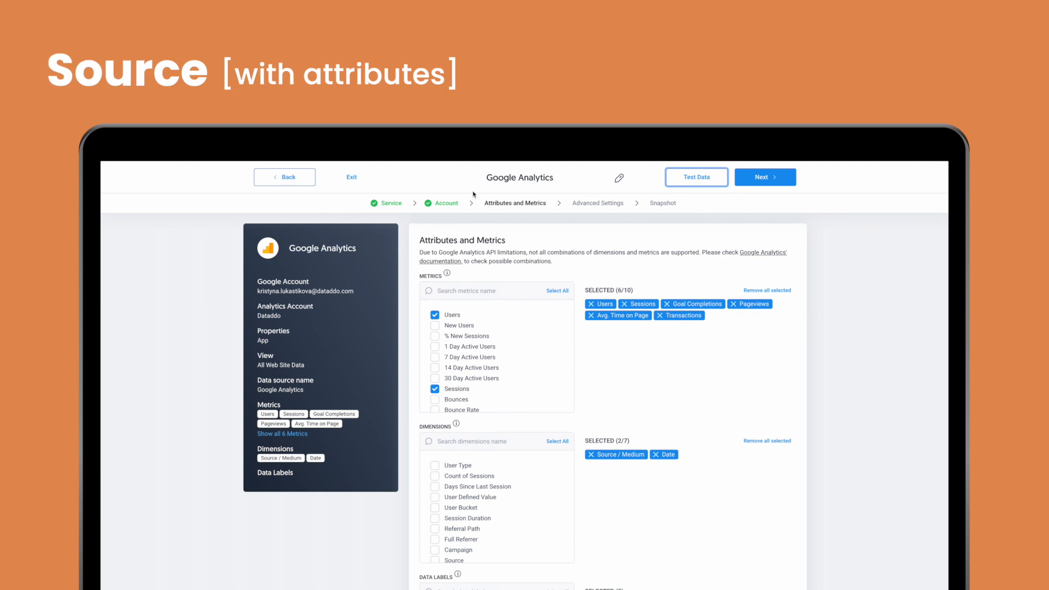
pyautogui.moveTo(369, 217)
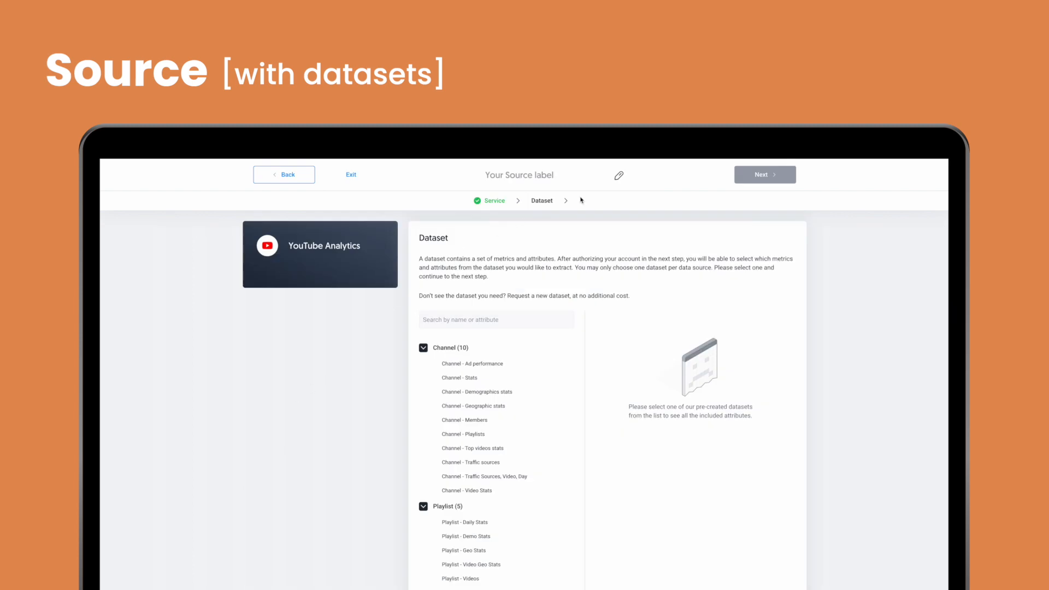
pyautogui.moveTo(478, 392)
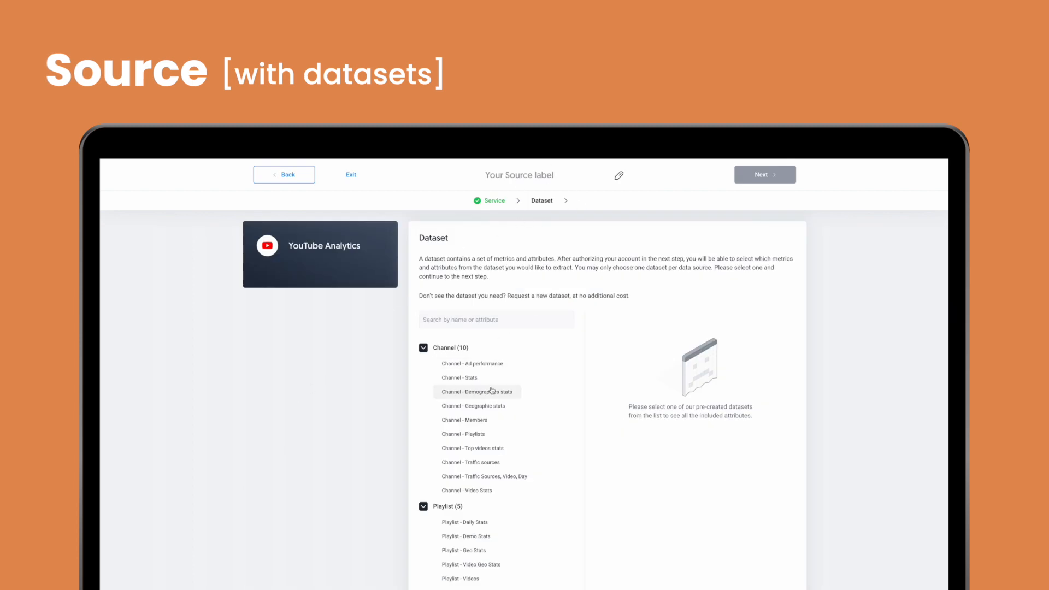
# Step: Preview Channel - Geographic stats, then settle on Channel - Playlists as the dataset
pyautogui.click(472, 406)
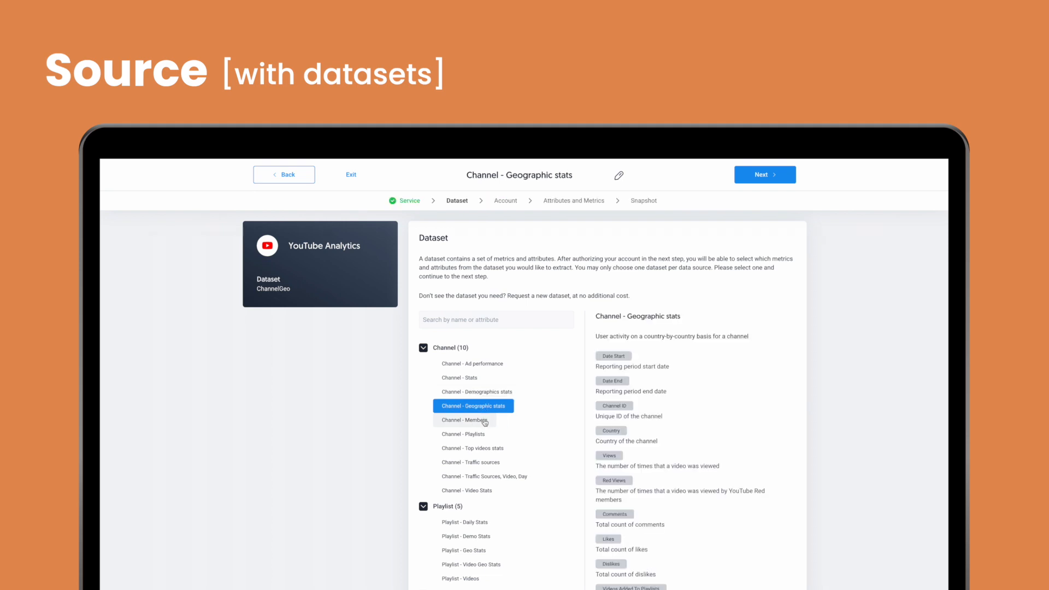
pyautogui.click(462, 434)
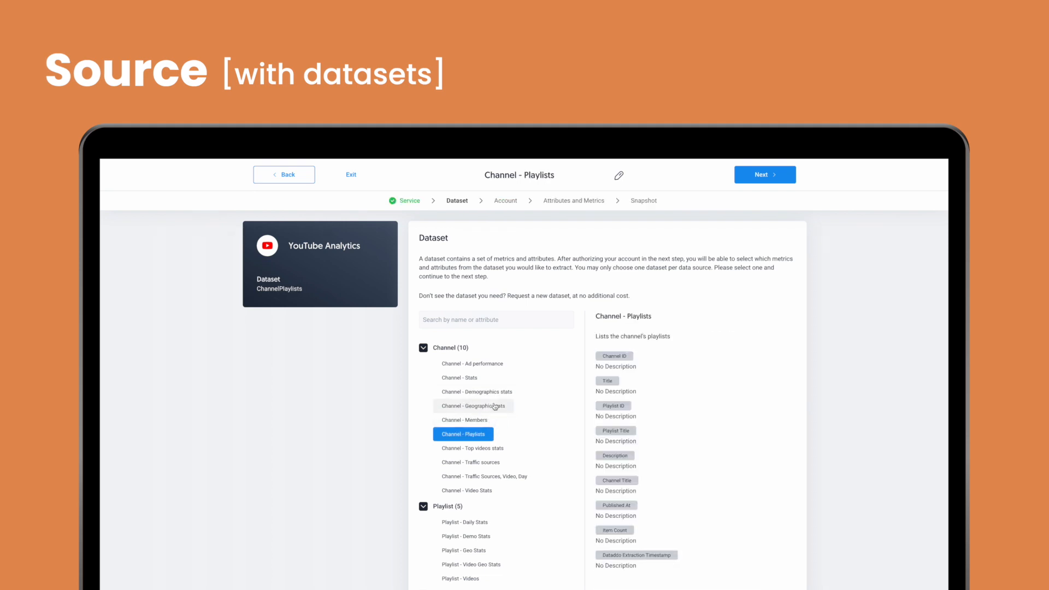